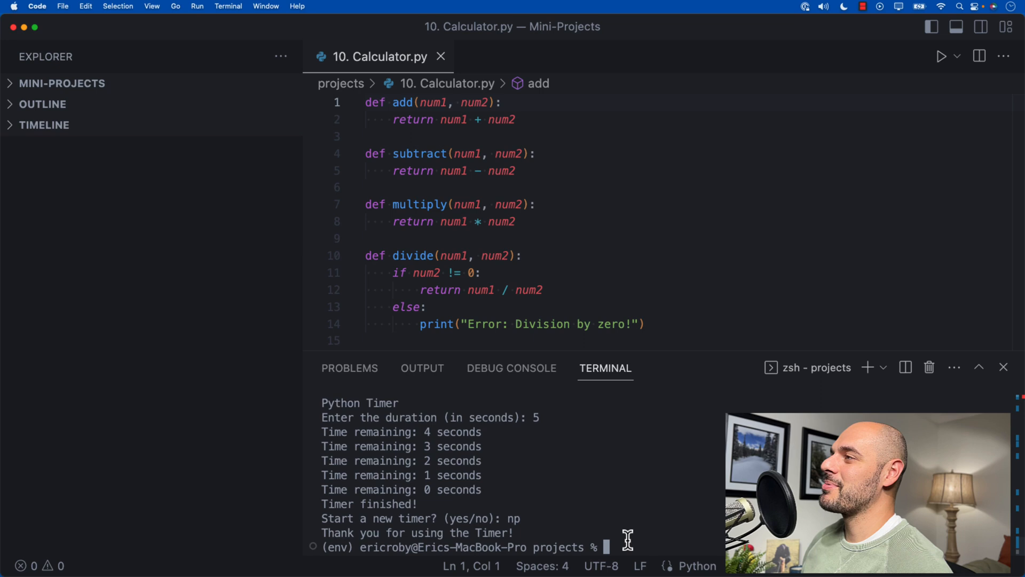
Run 10. Calculator.py with python3, compute 10 × 4 and 100 − 89, then quit
{"action": "type", "text": "pyt"}
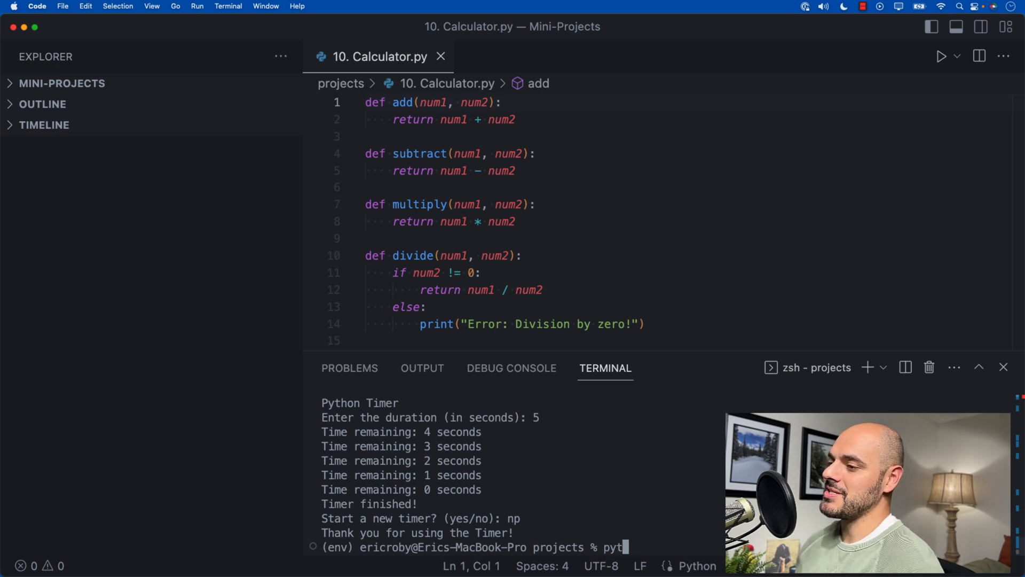
{"action": "type", "text": "hon3 10.\\ Calcul"}
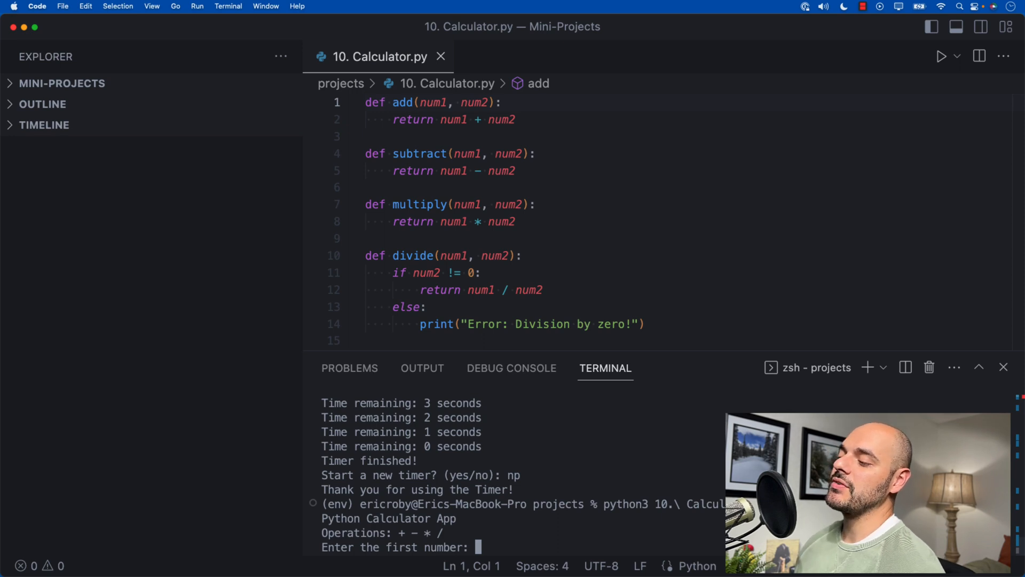
{"action": "type", "text": "10"}
{"action": "type", "text": "4"}
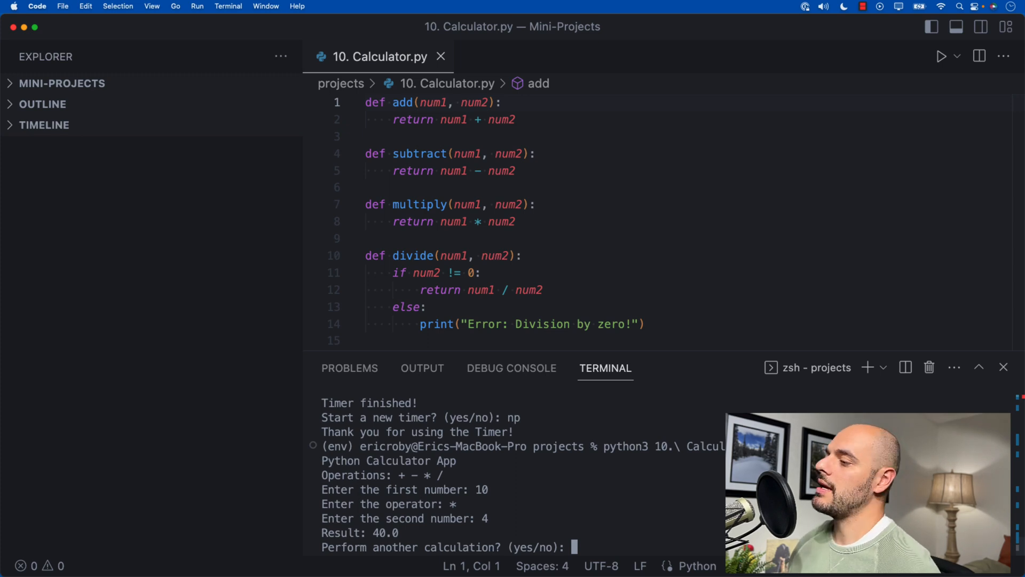
{"action": "type", "text": "yes"}
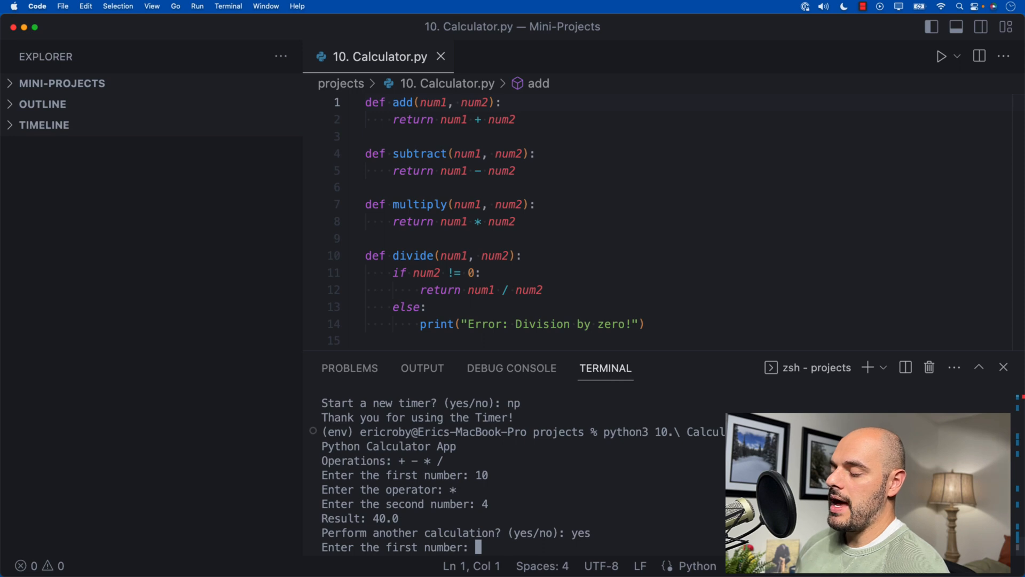
{"action": "type", "text": "100"}
{"action": "type", "text": "89"}
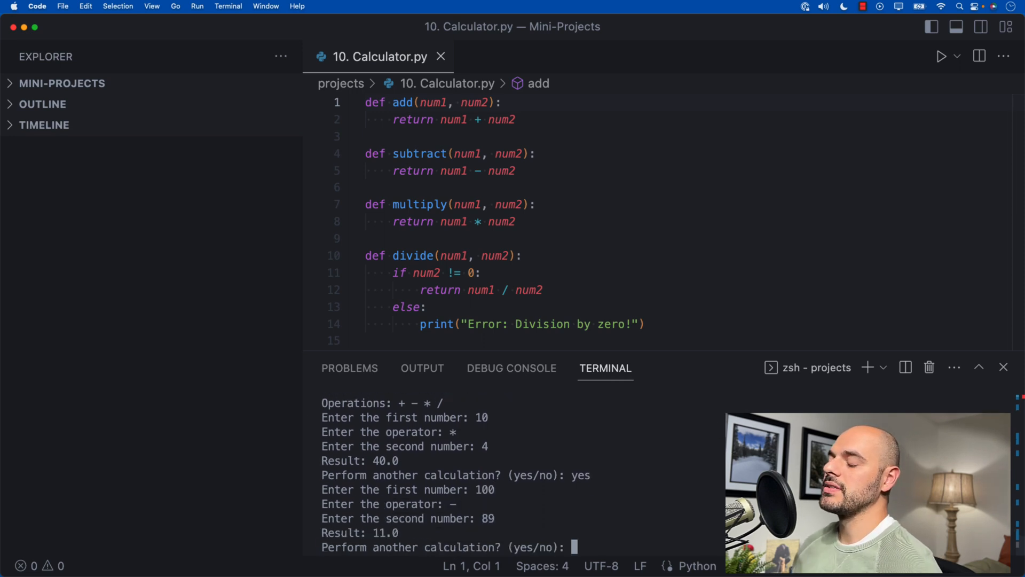
{"action": "type", "text": "no"}
{"action": "type", "text": "python3"}
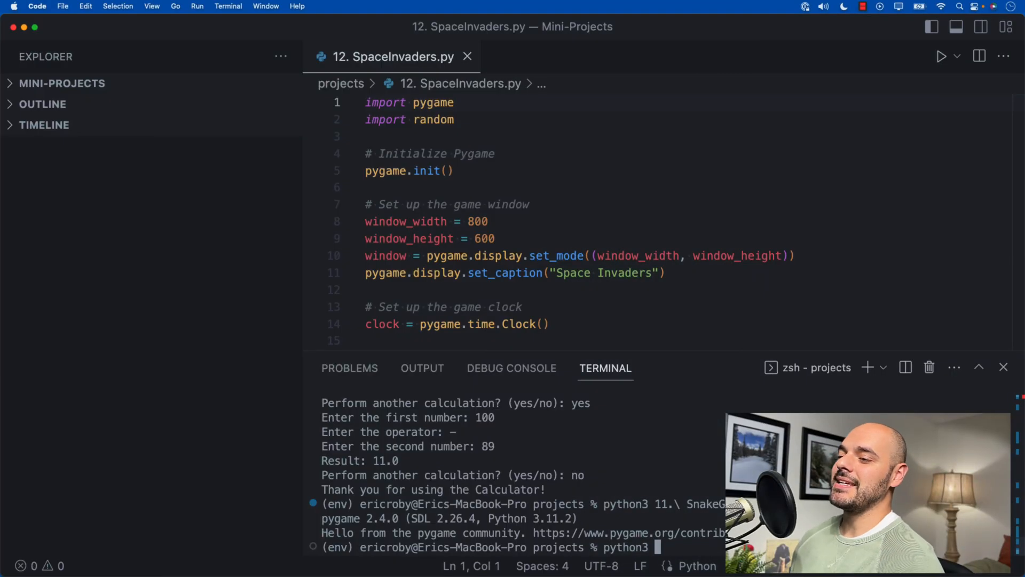
Launch 12. SpaceInvaders.py with python3 from the terminal
{"action": "type", "text": "12.\\ SpaceInvaders.py"}
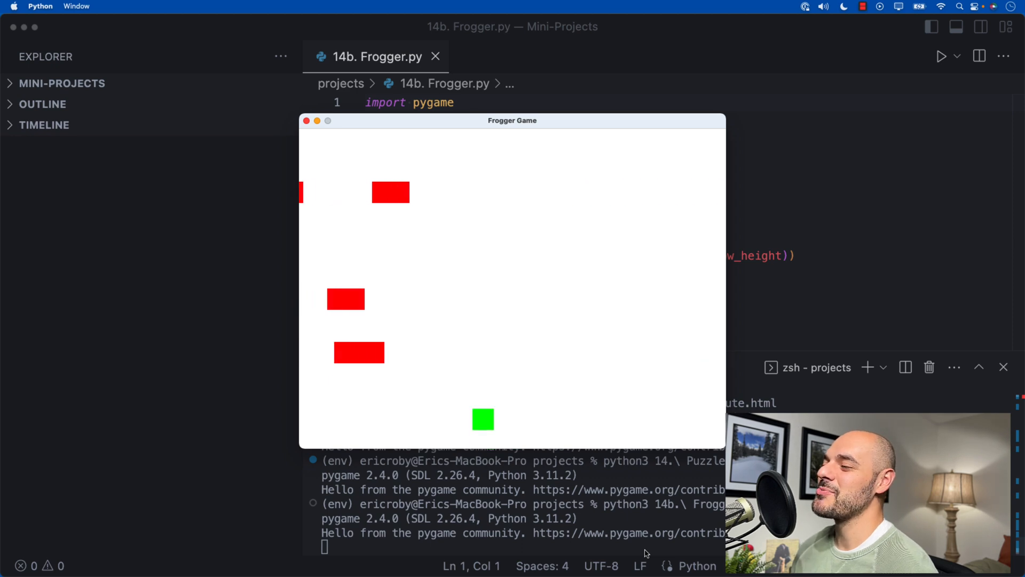
Rerun python3 14b. Frogger.py from terminal history and move the frog through traffic
{"action": "key", "text": "up"}
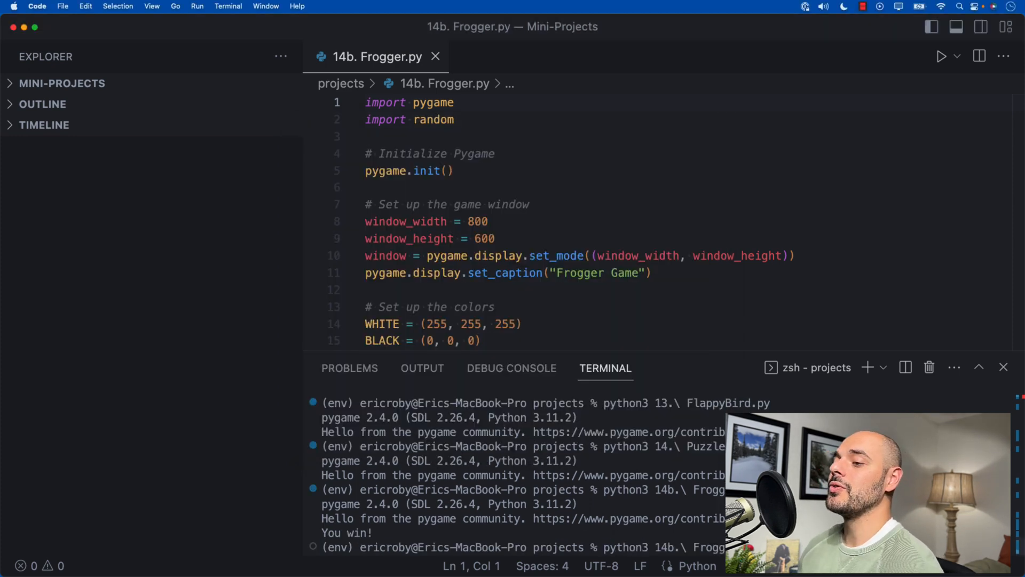
{"action": "key", "text": "Return"}
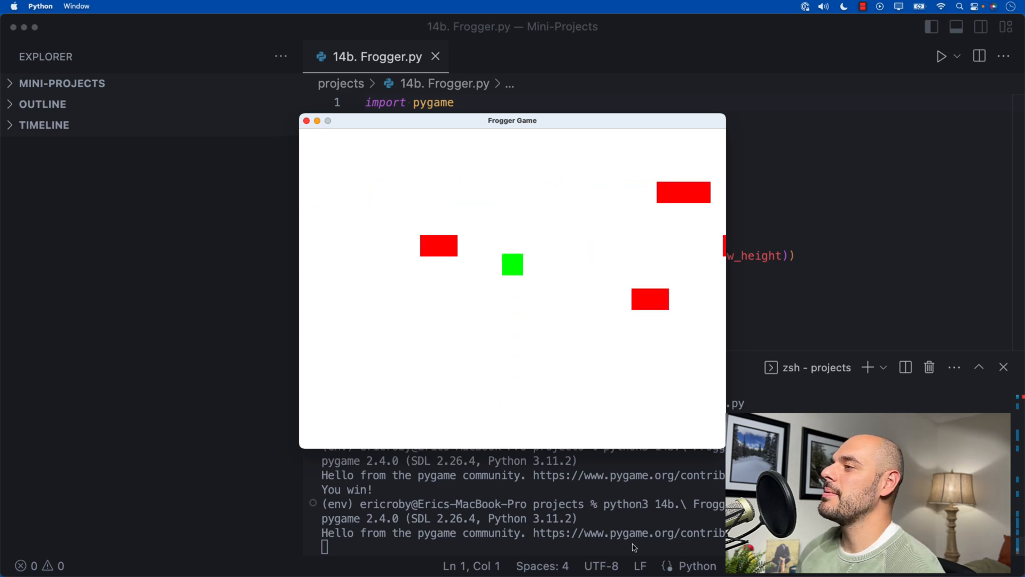
{"action": "key", "text": "Down"}
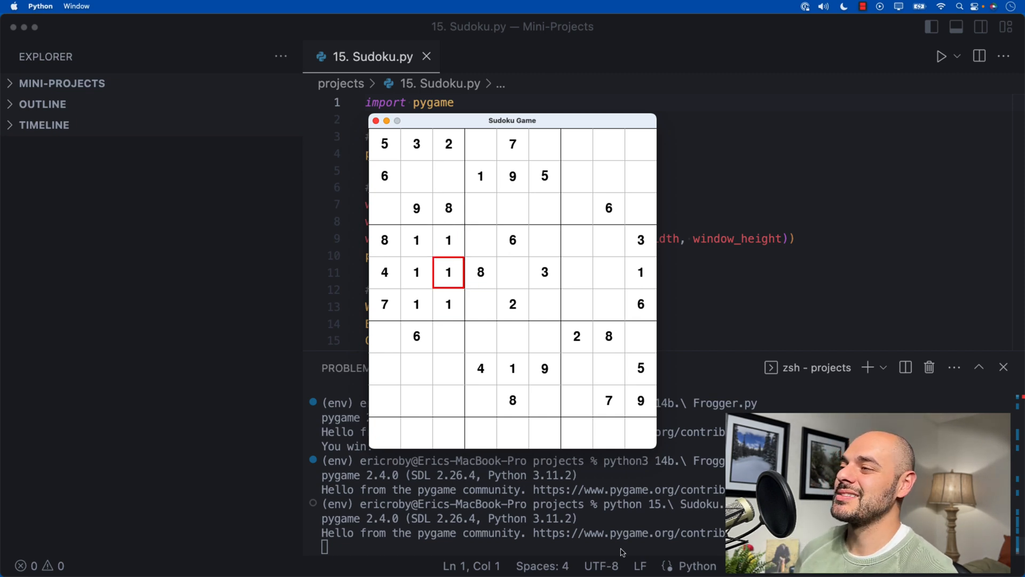
Select a cell in the Sudoku Game window's number grid
{"action": "left_click", "coordinate": [480, 239]}
{"action": "type", "text": "python3"}
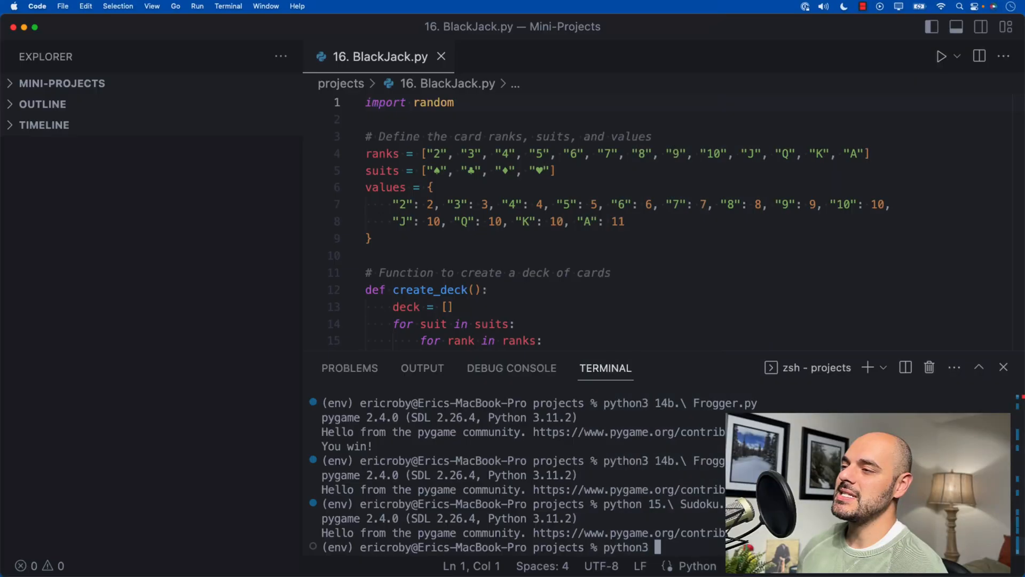
Run python3 16.\ BlackJack.py and stand on 17, losing to the dealer's 18
{"action": "type", "text": "16.\\ BlackJack.py"}
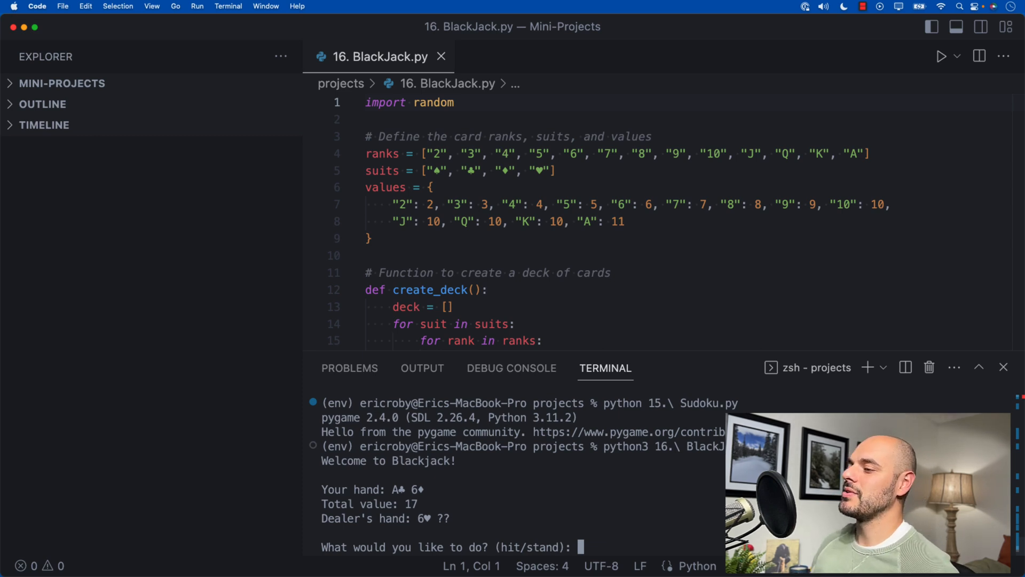
{"action": "mouse_move", "coordinate": [542, 514]}
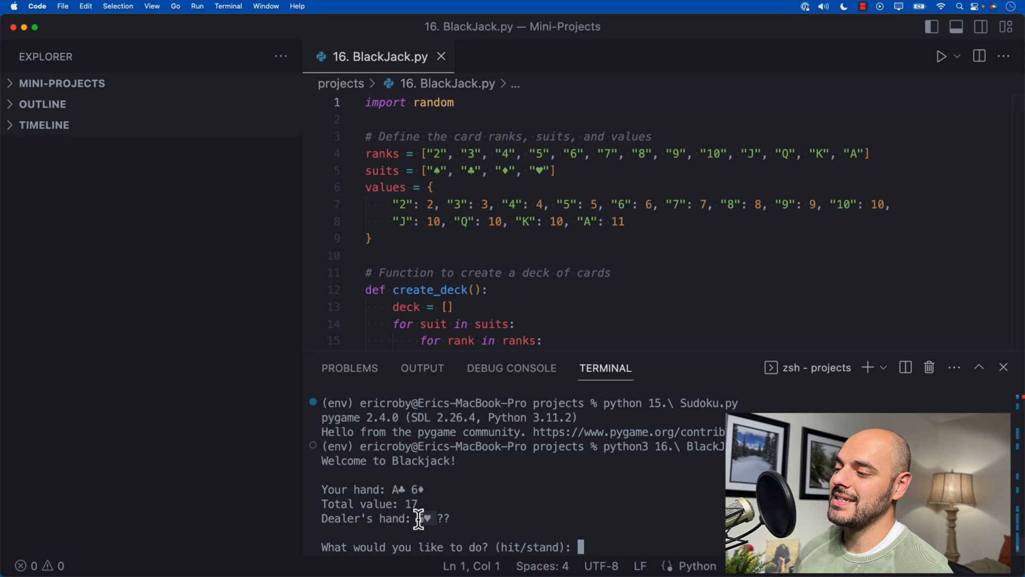
{"action": "type", "text": "st"}
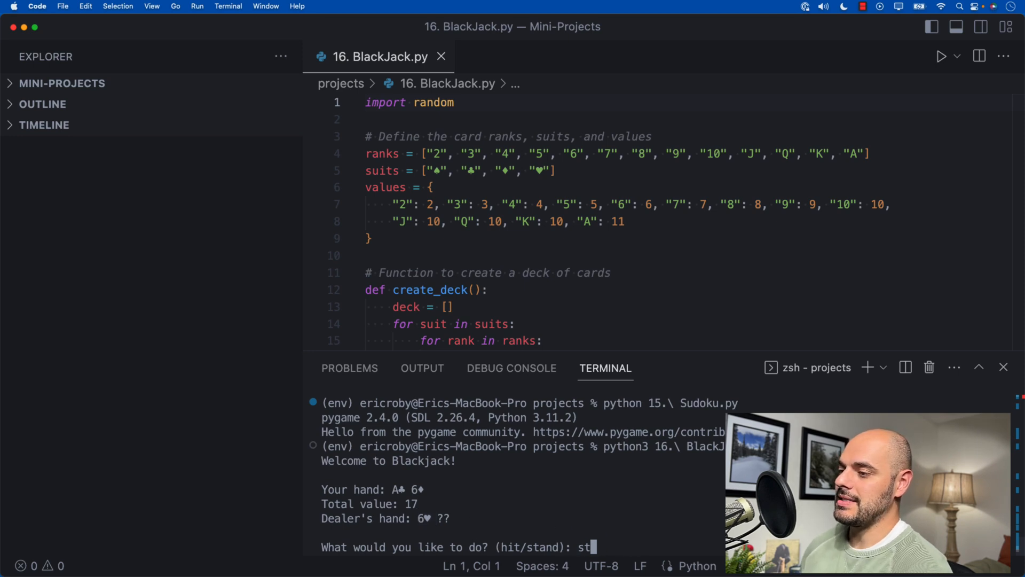
{"action": "key", "text": "enter"}
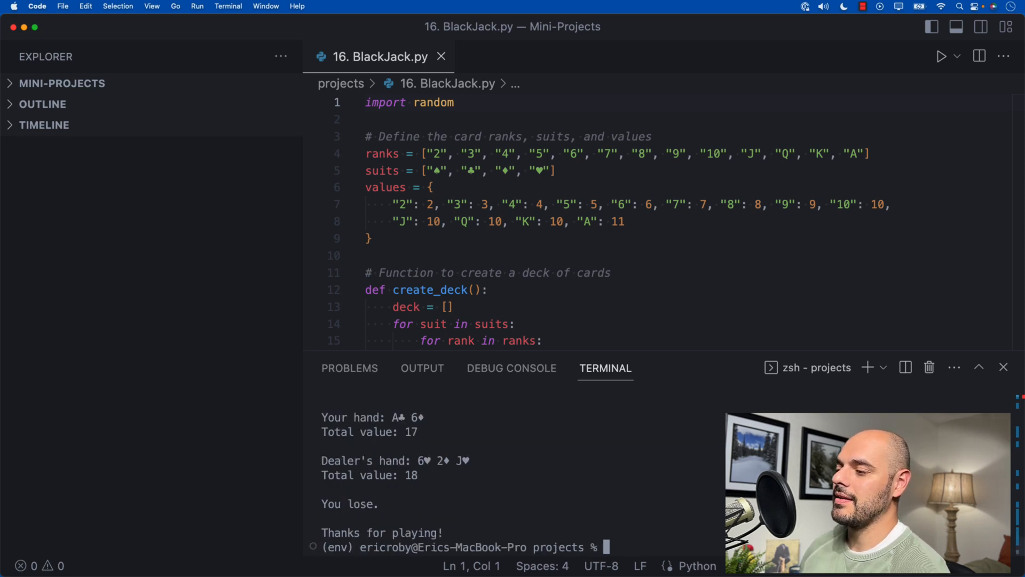